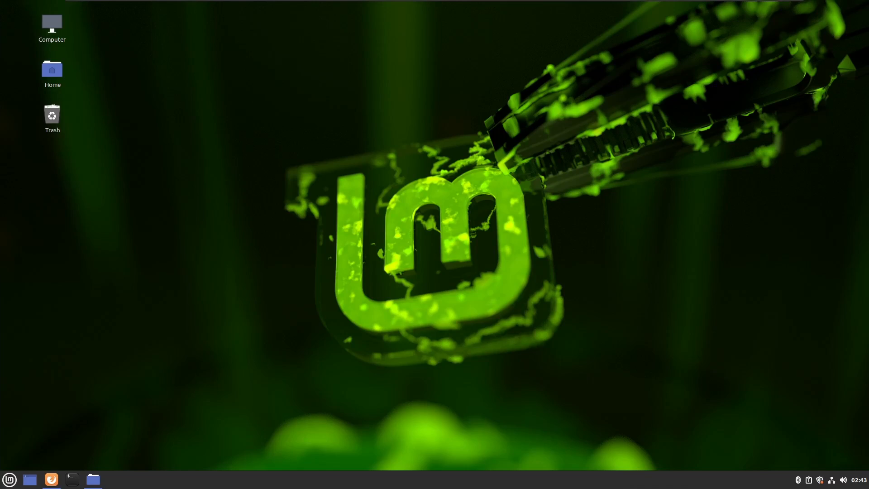
Open Firefox and load mozilla.org/en-US/firefox/developer/, the Developer Edition download page.
left_click(51, 479)
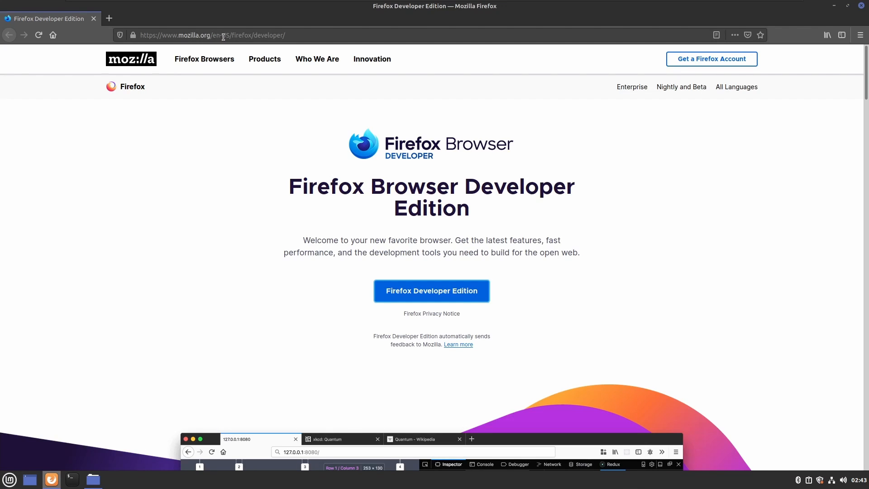
left_click(223, 35)
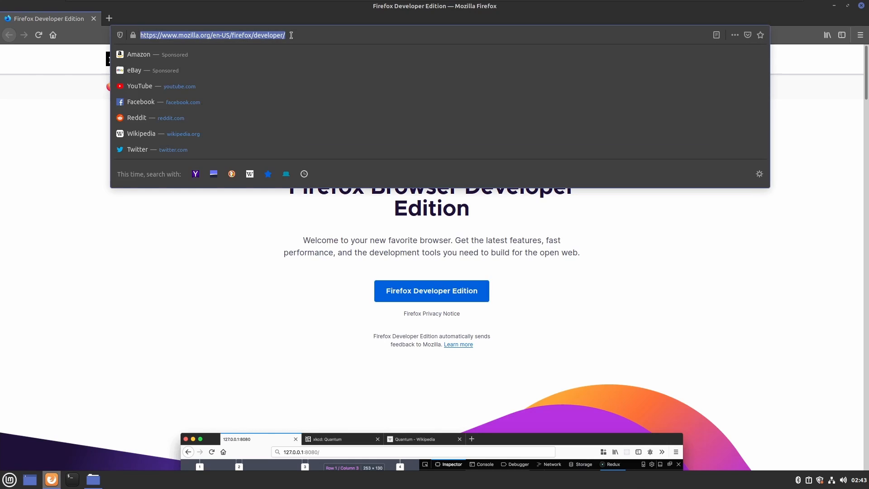
left_click(558, 318)
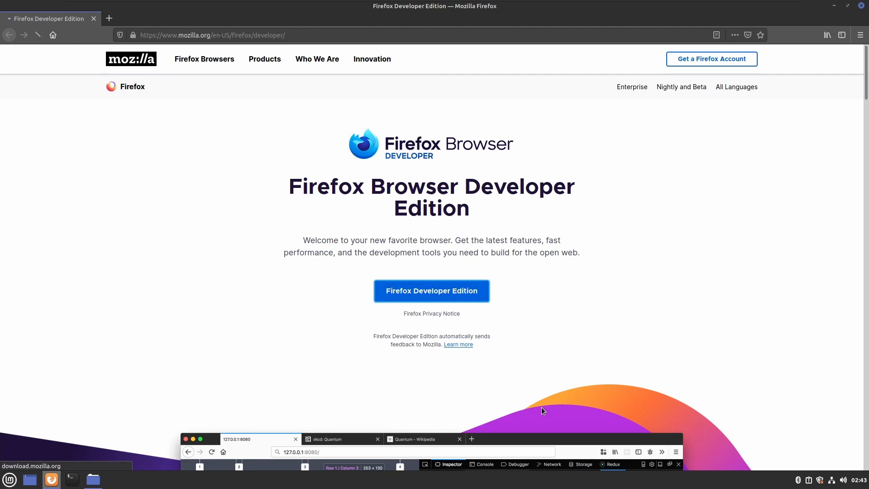
Save firefox-90.0b12.tar.bz2 to disk and show it in the Downloads panel.
left_click(432, 290)
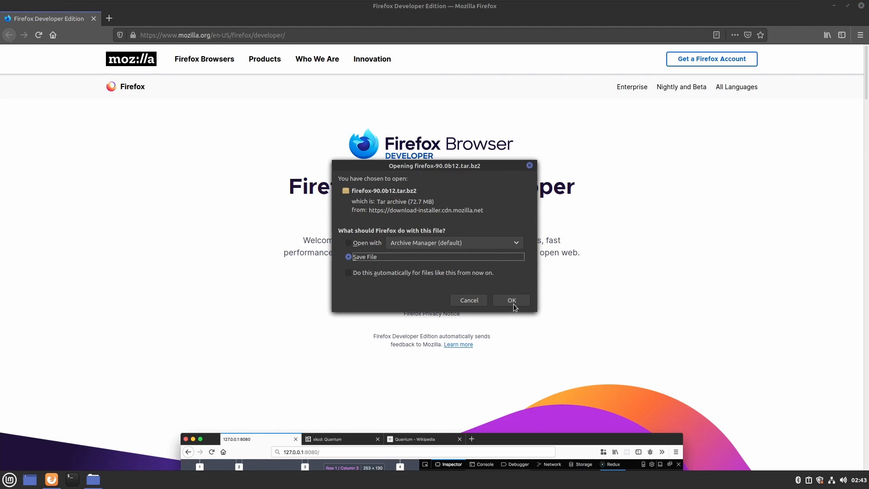
left_click(512, 300)
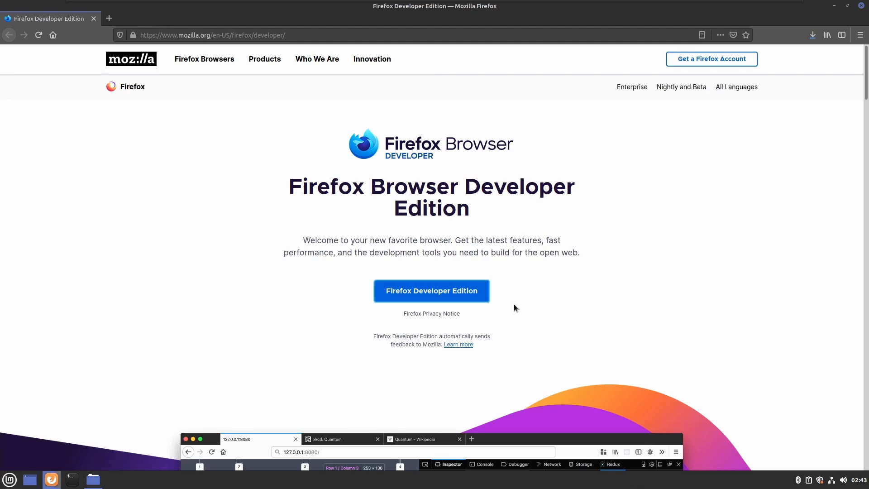
mouse_move(716, 257)
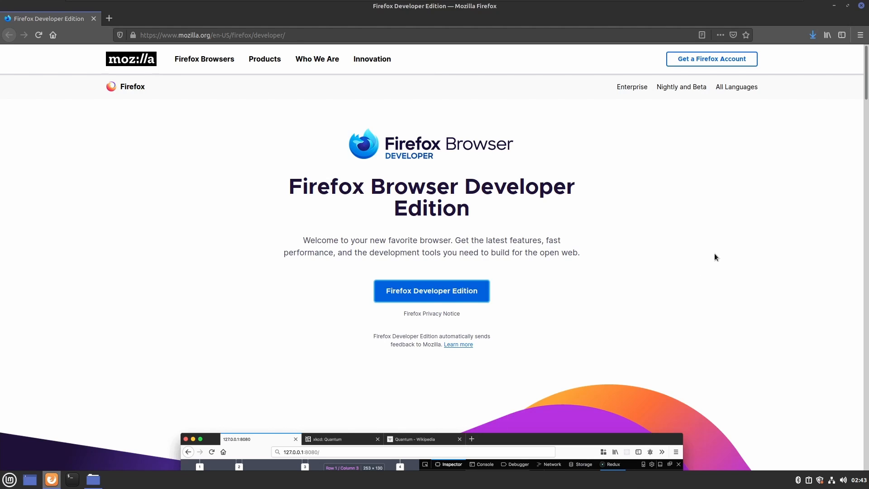
left_click(812, 35)
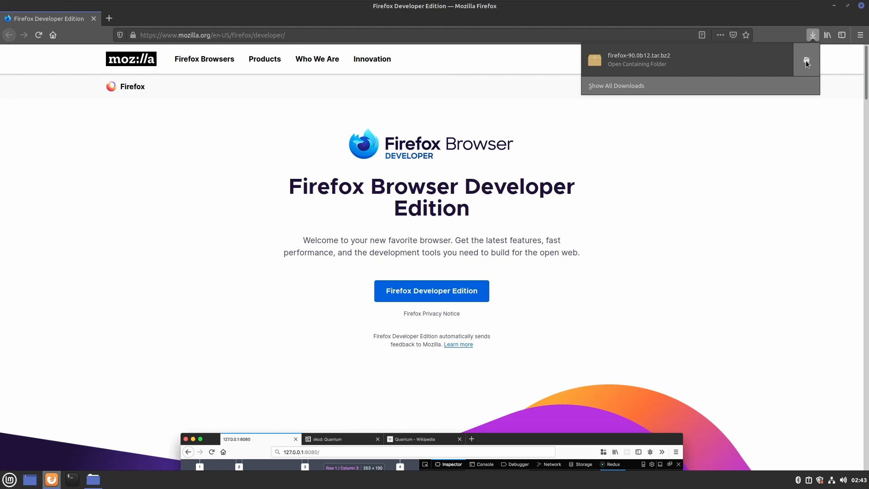
Open the downloaded tar.bz2 in Archive Manager and extract its firefox folder into Downloads.
left_click(637, 61)
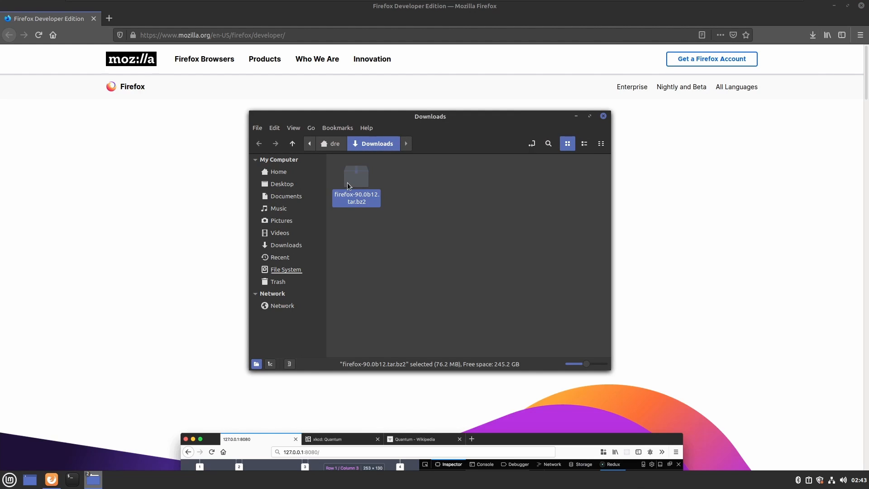
double_click(356, 180)
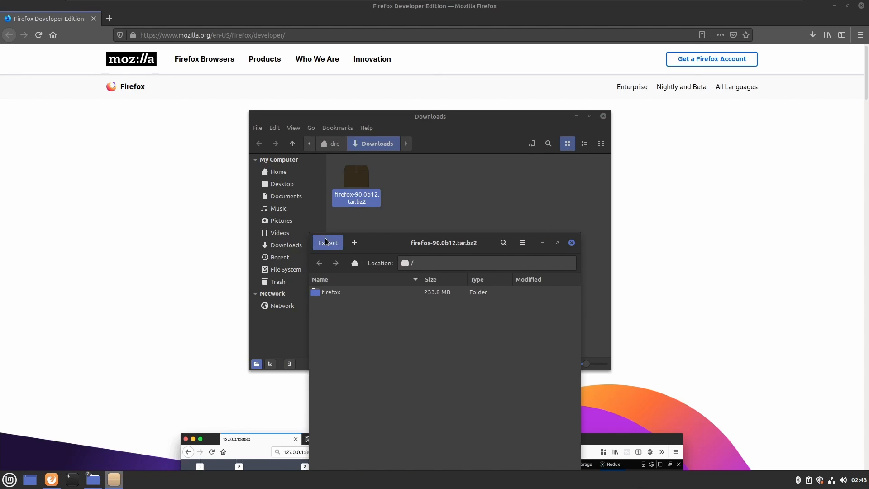
left_click(327, 243)
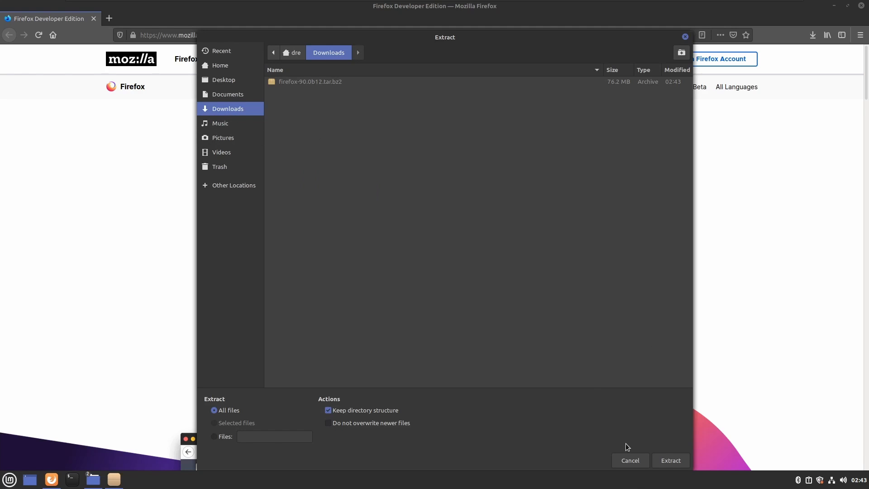
left_click(670, 460)
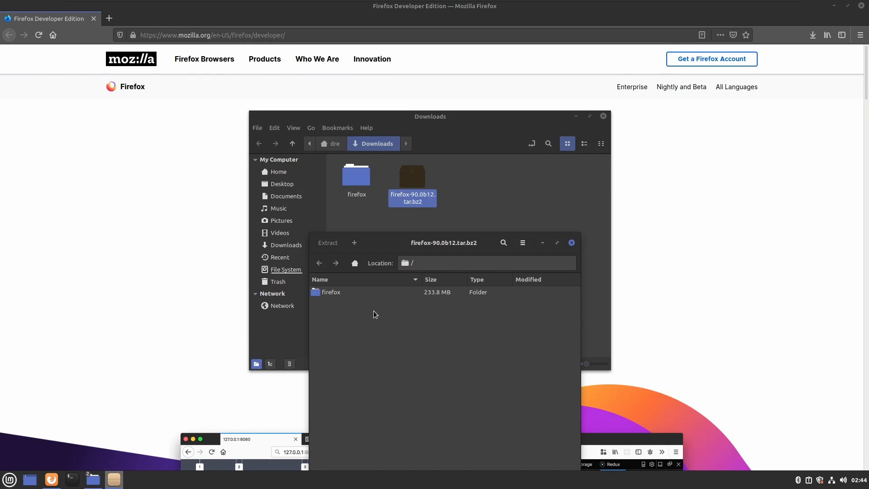
mouse_move(580, 242)
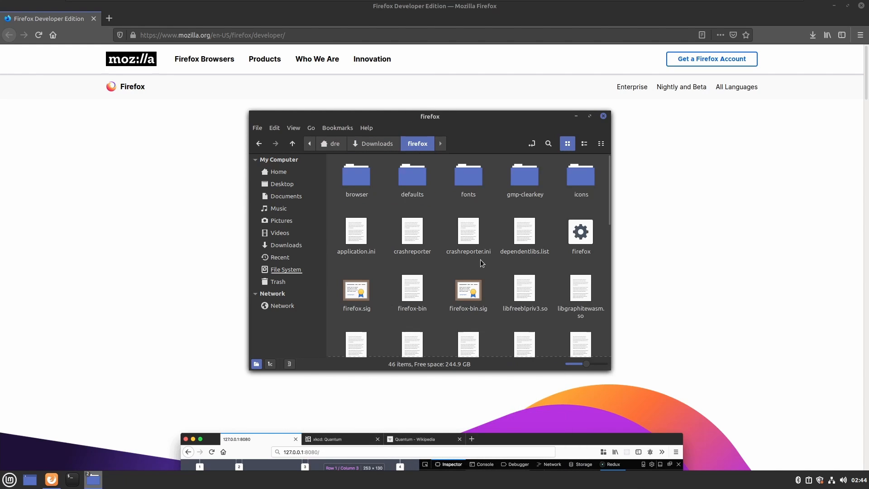
Rename the extracted firefox folder in Downloads to firefox-dev and select it.
right_click(356, 175)
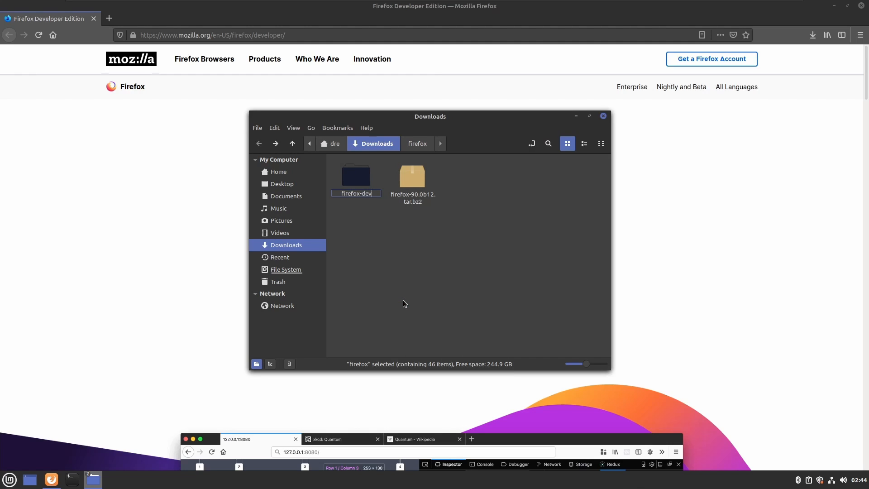
key("Return")
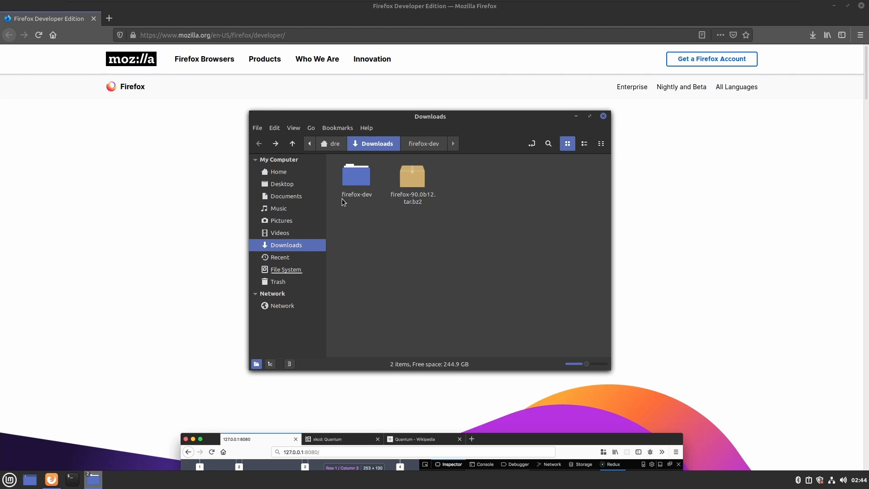
left_click(356, 176)
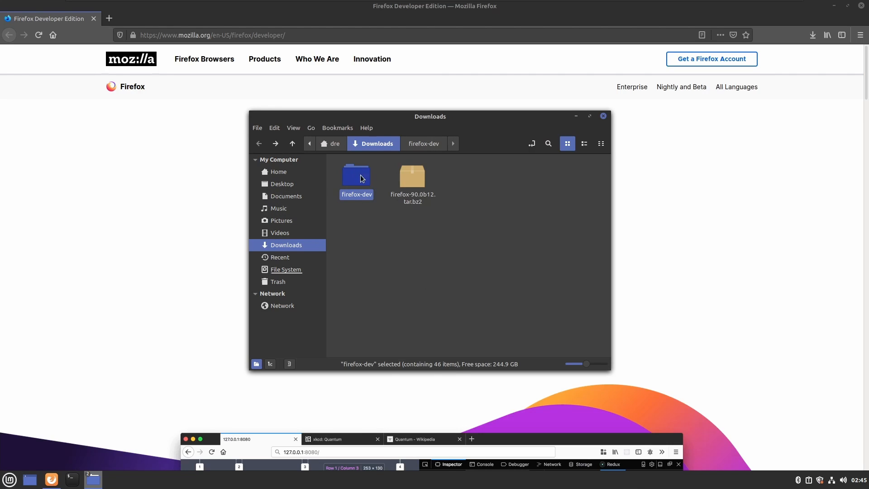
Open firefox-dev with Open as Root, authenticating with the administrator password.
right_click(356, 176)
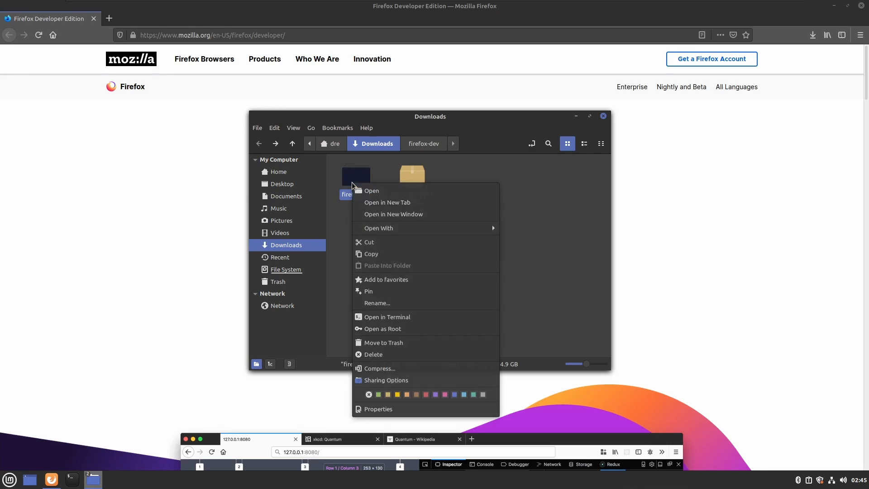
mouse_move(391, 269)
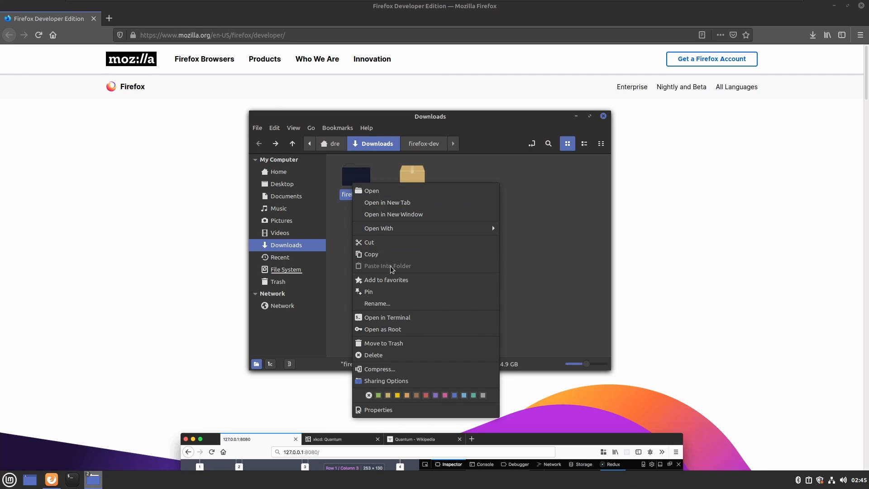
mouse_move(416, 329)
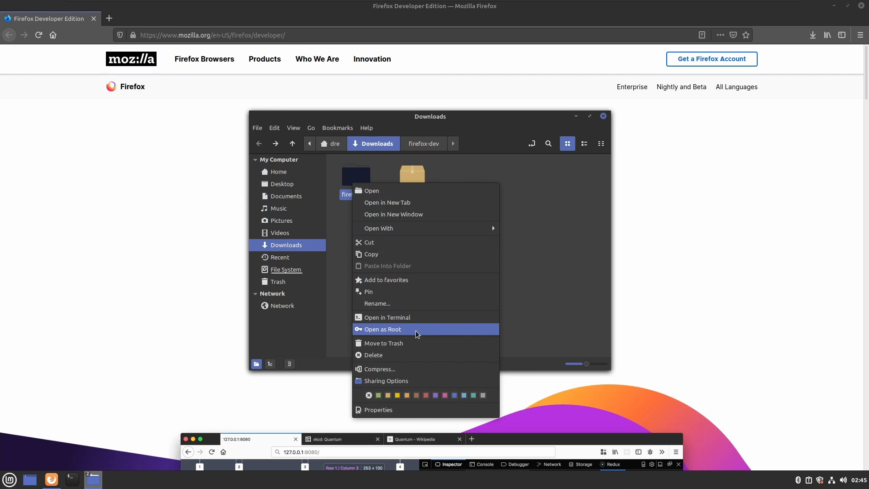
left_click(382, 329)
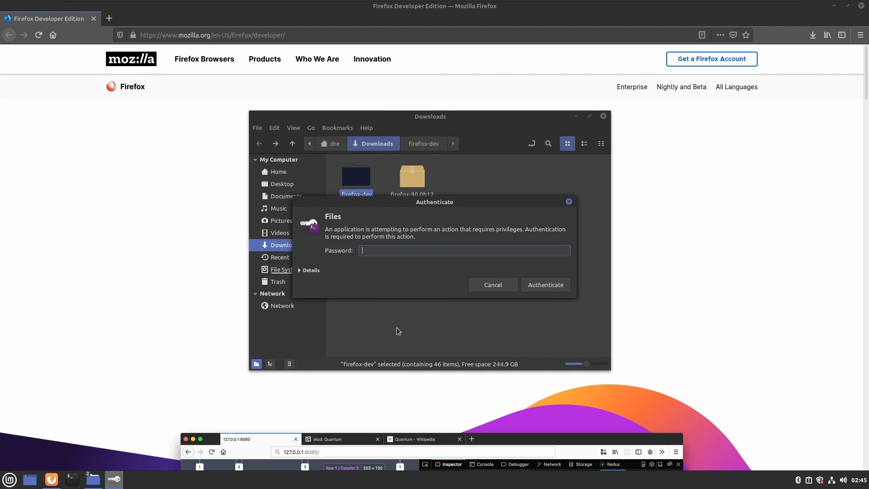
type("password")
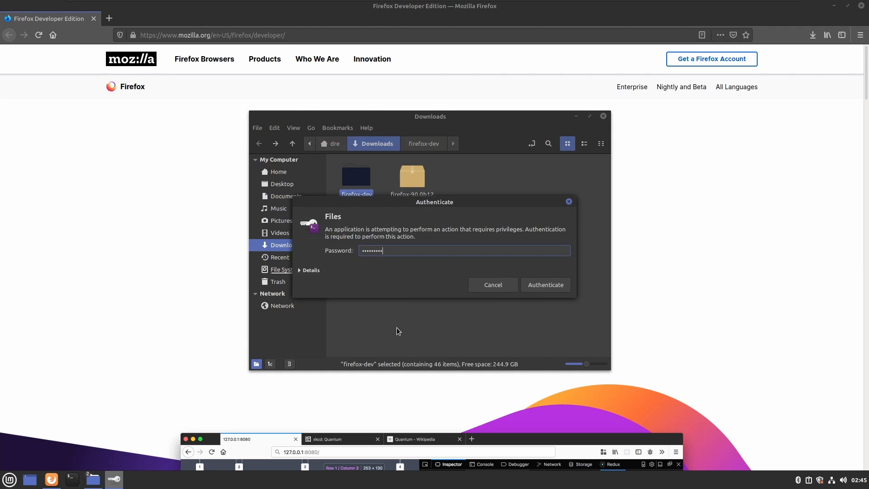
left_click(545, 284)
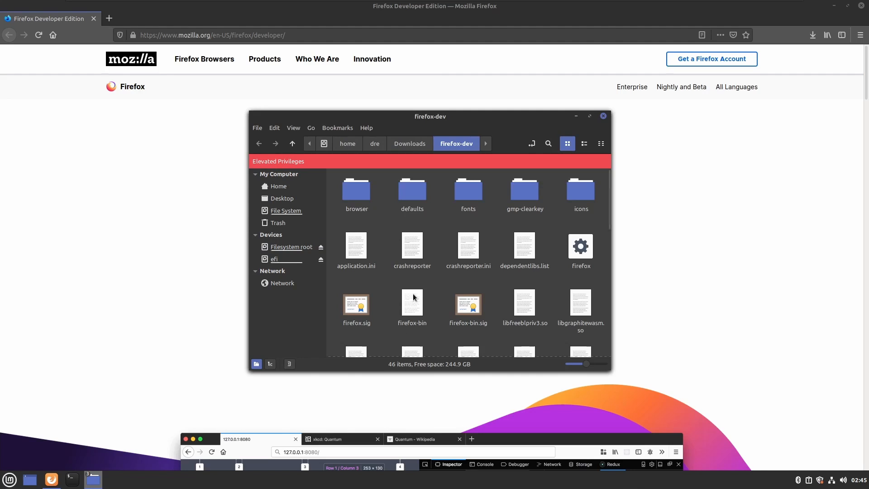
mouse_move(405, 147)
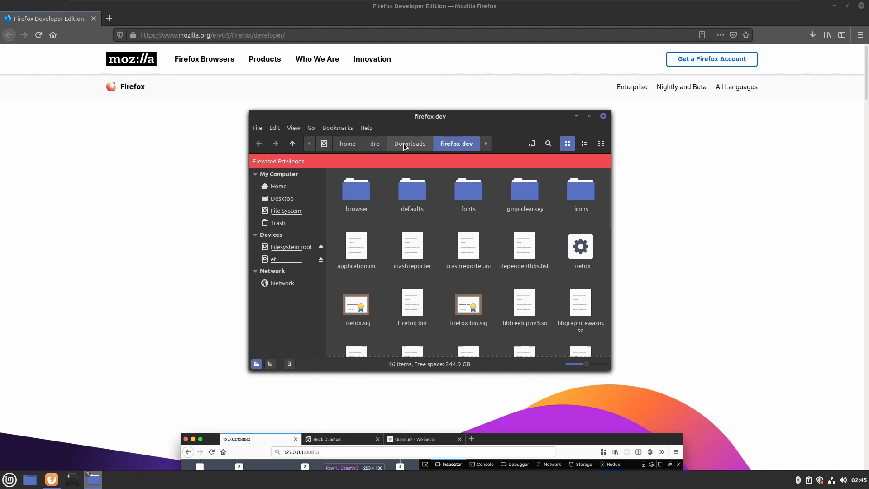
Cut the firefox-dev folder and paste it into /opt in the root window.
right_click(355, 188)
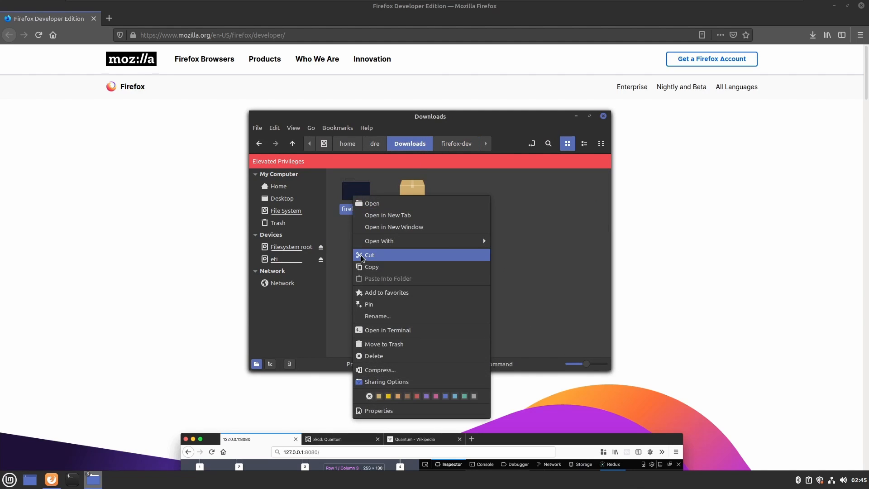
left_click(285, 210)
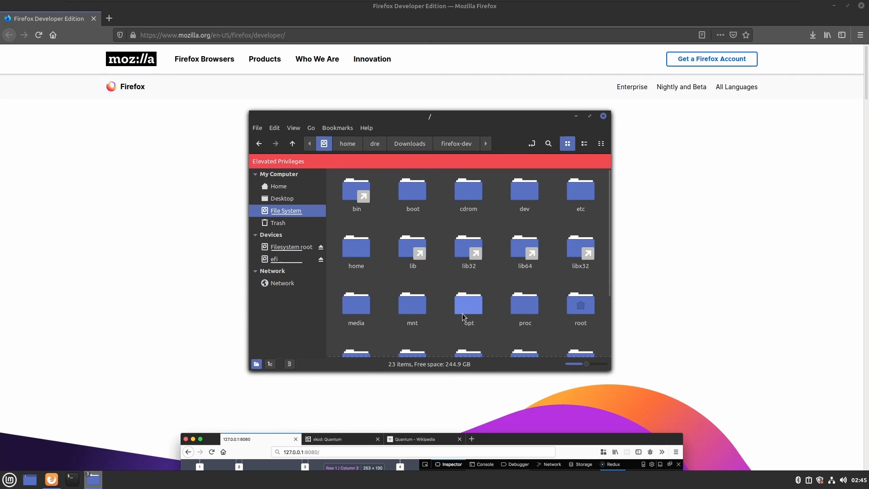
double_click(467, 304)
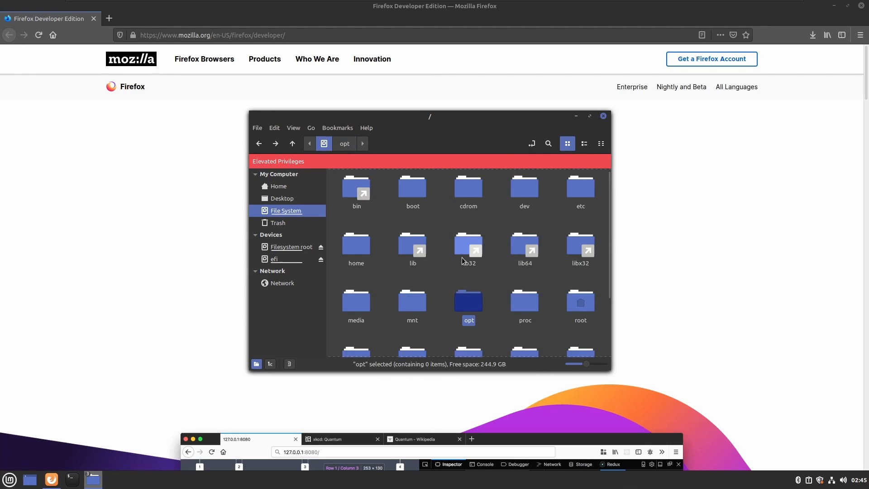
mouse_move(434, 291)
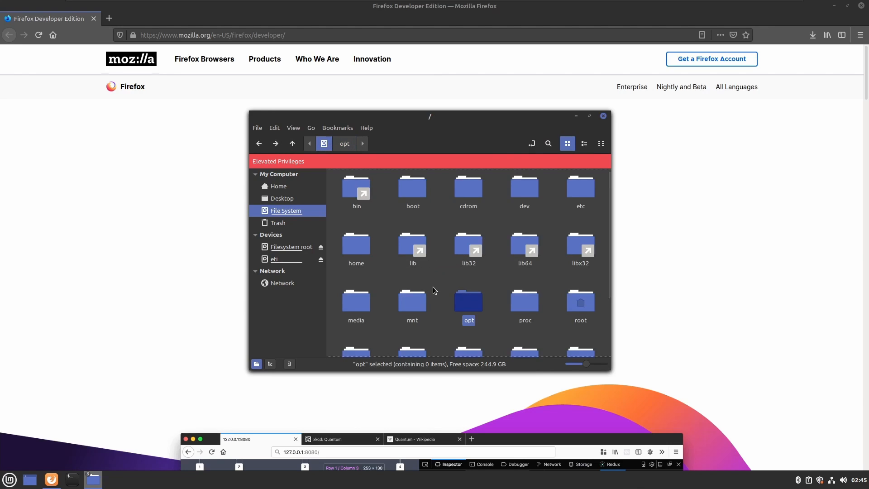
scroll("down", 3)
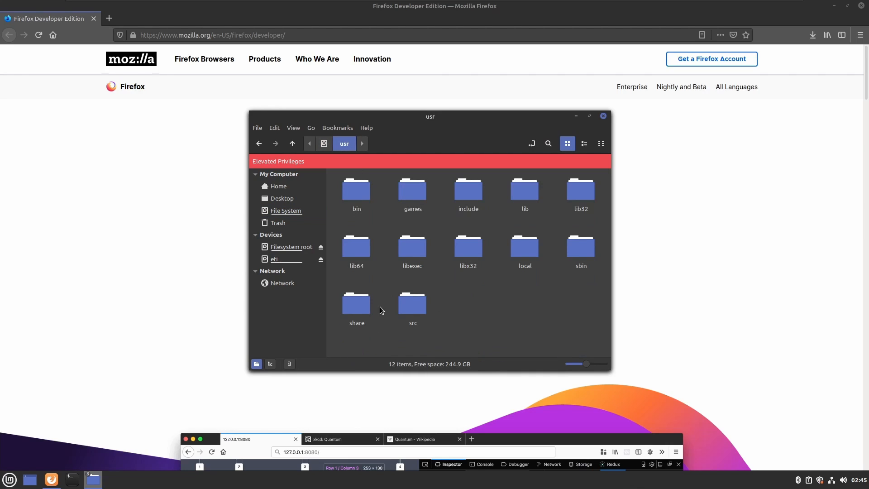
double_click(525, 246)
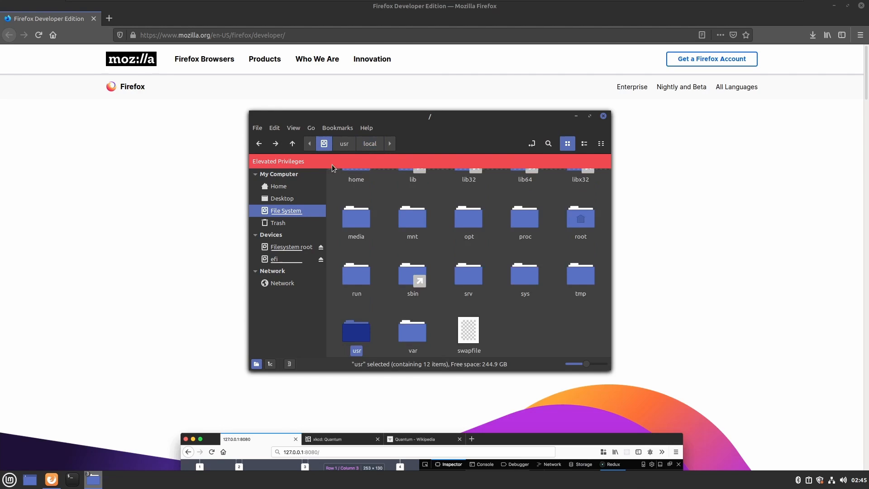
double_click(468, 219)
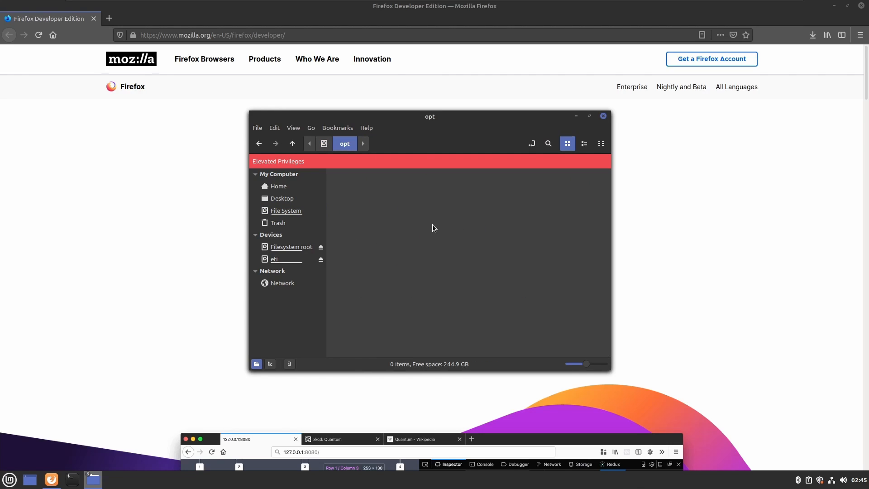
right_click(434, 228)
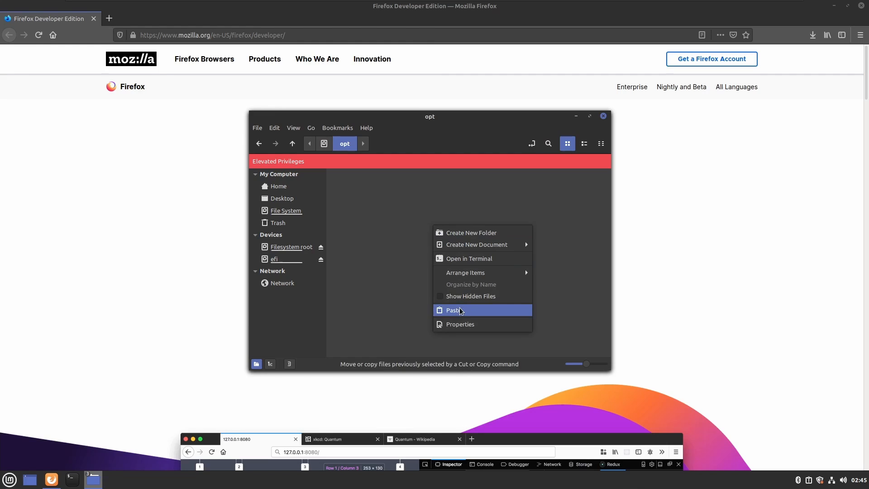
left_click(454, 310)
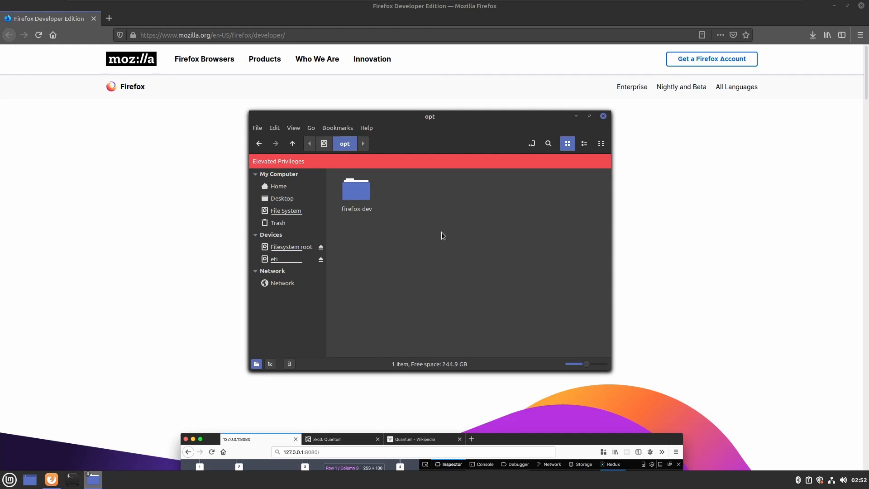
mouse_move(384, 207)
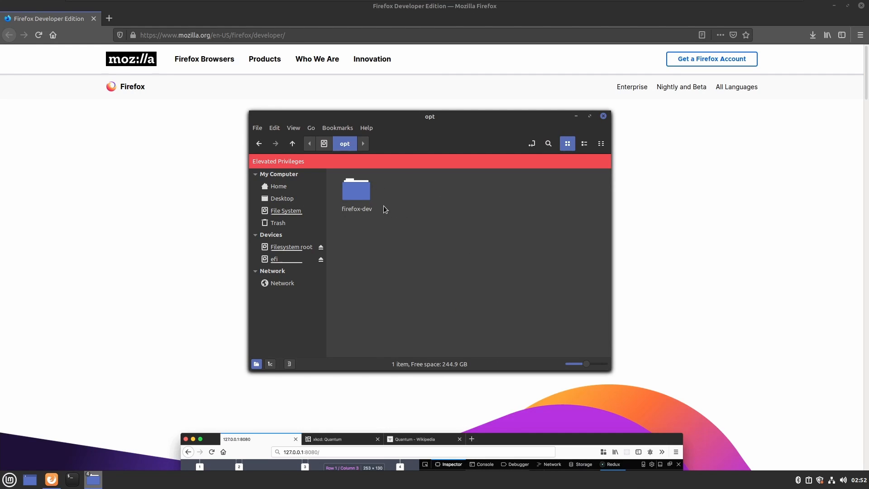
Create an empty document in /usr/share/applications and start naming it Firefox Developer.desktop.
left_click(324, 143)
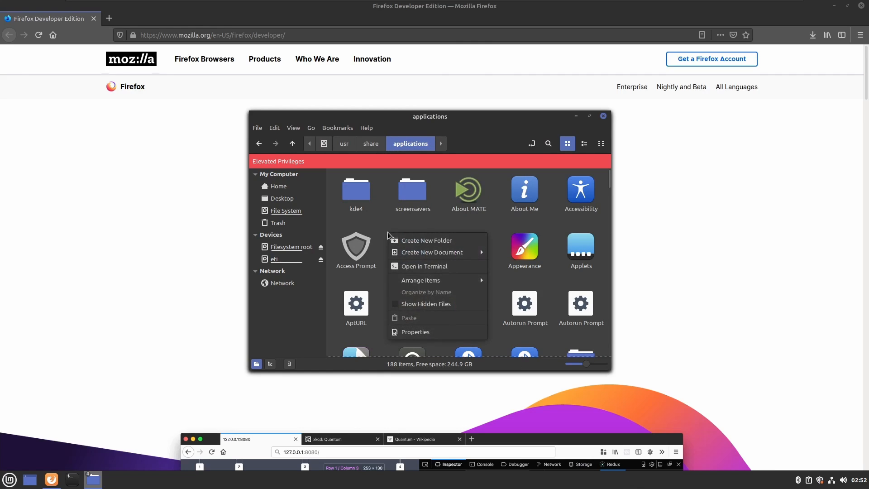
mouse_move(465, 259)
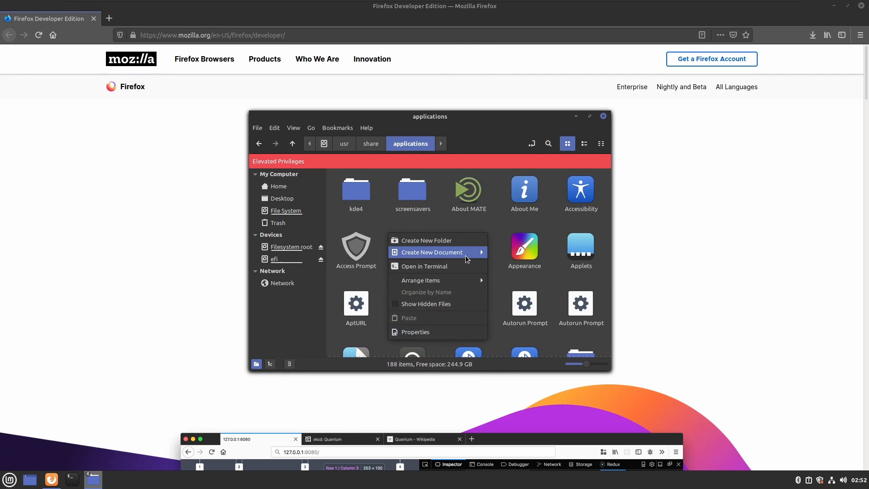
left_click(431, 252)
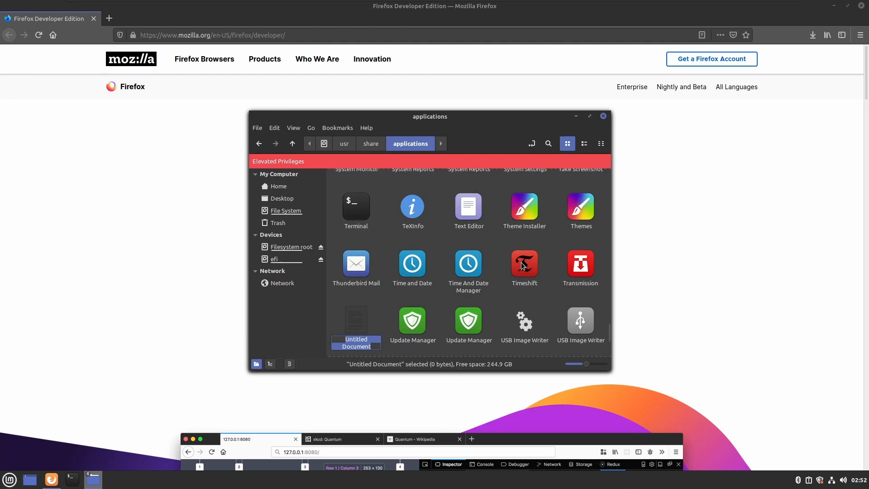
type("Firefox Developer Edition Web Browser.")
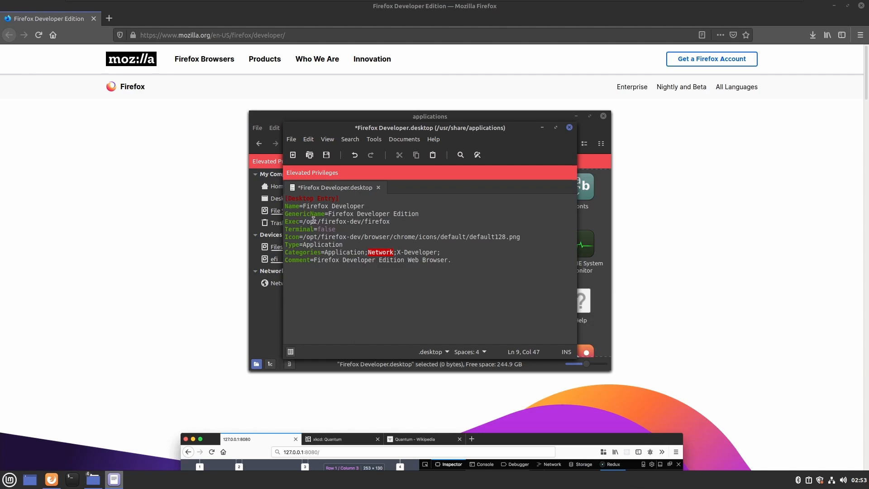
Write the desktop entry with Exec /opt/firefox-dev/firefox and the default128.png icon.
double_click(334, 205)
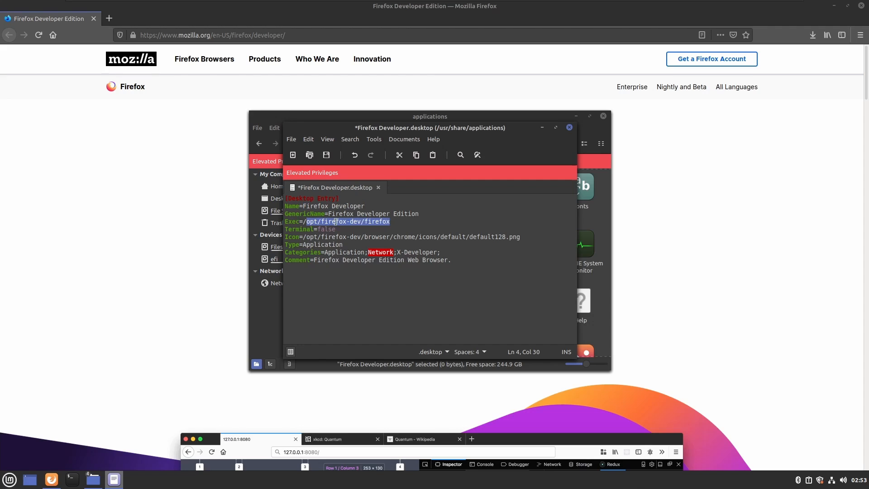
left_click(374, 221)
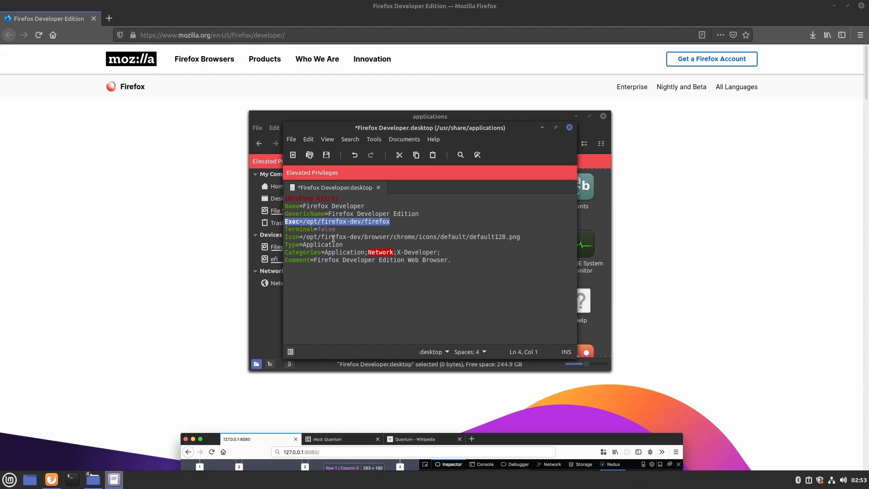
left_click(408, 237)
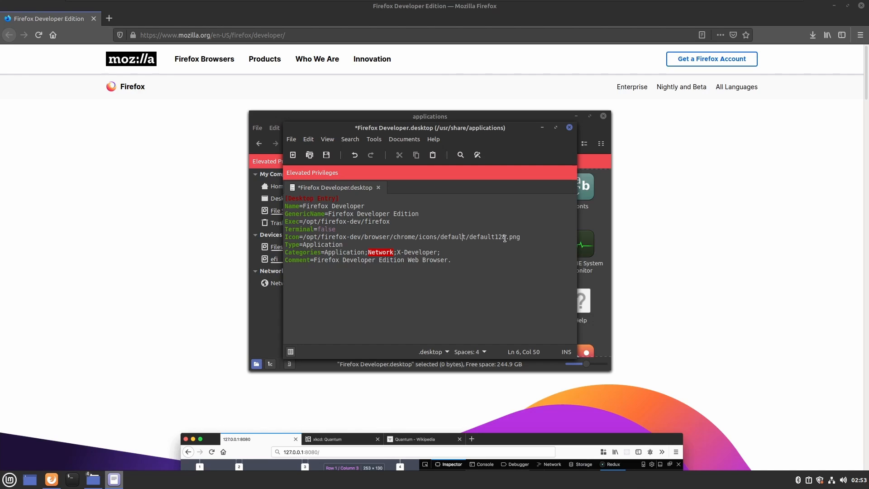
left_click_drag(430, 128, 719, 144)
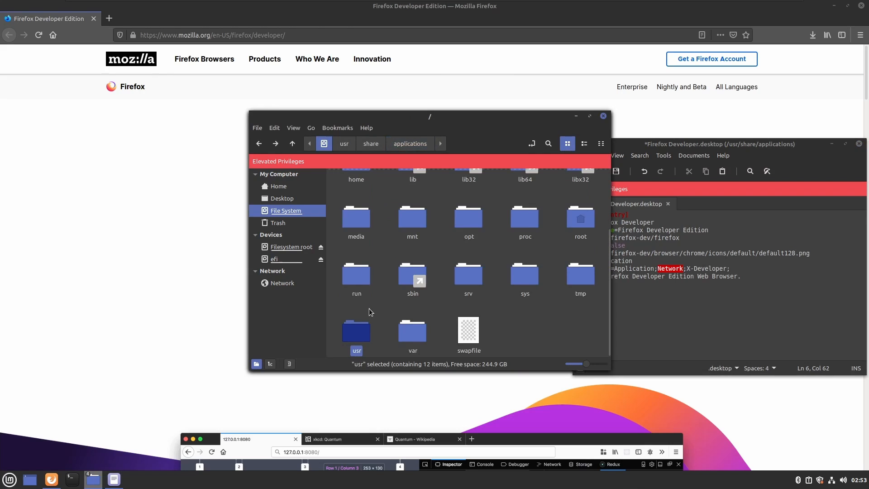
Confirm default128.png under /opt/firefox-dev/browser/chrome/icons/default, then save Firefox Developer.desktop.
left_click(468, 218)
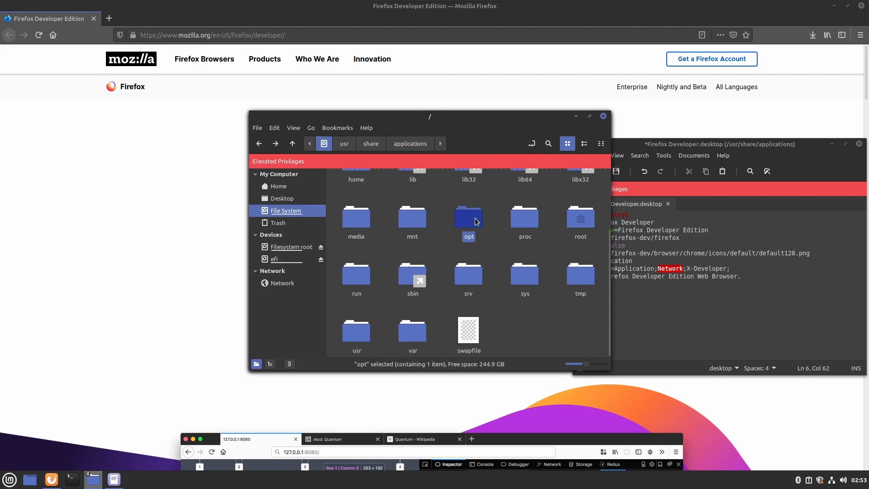
double_click(468, 217)
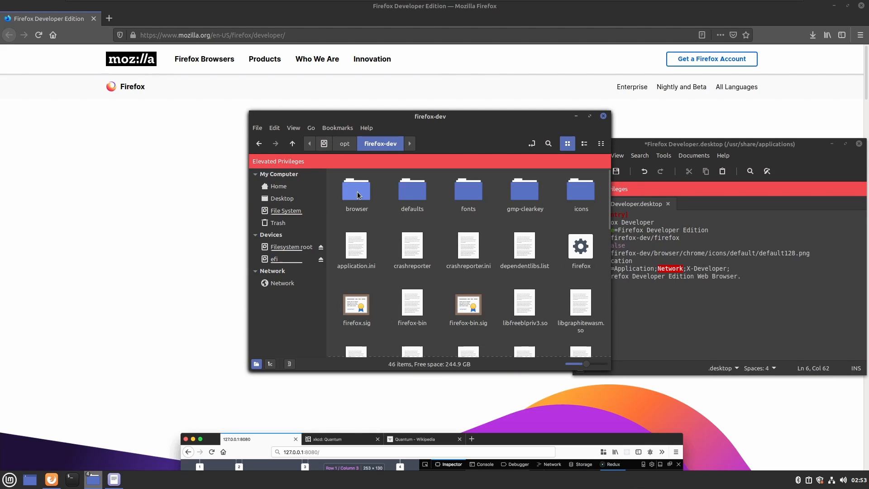
double_click(356, 189)
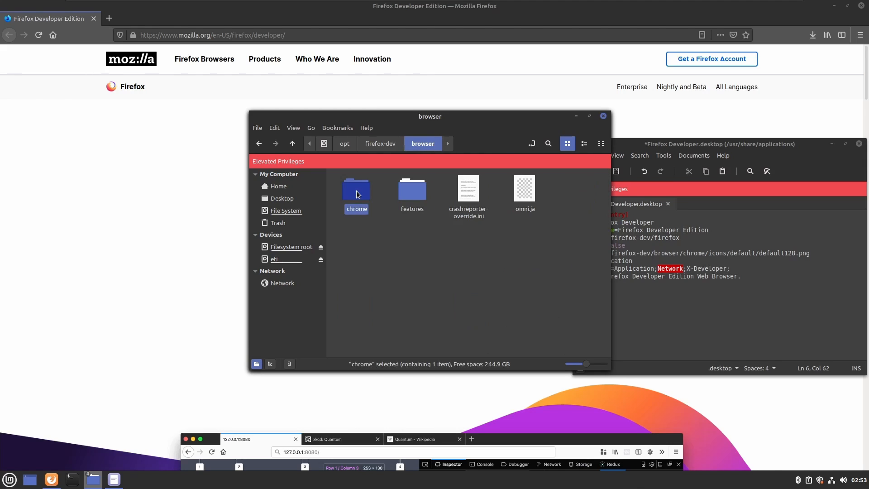
double_click(356, 188)
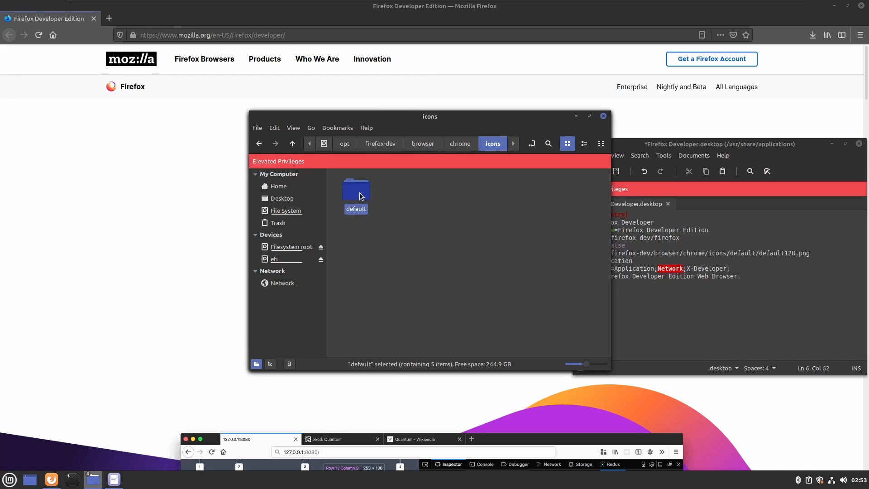
double_click(355, 190)
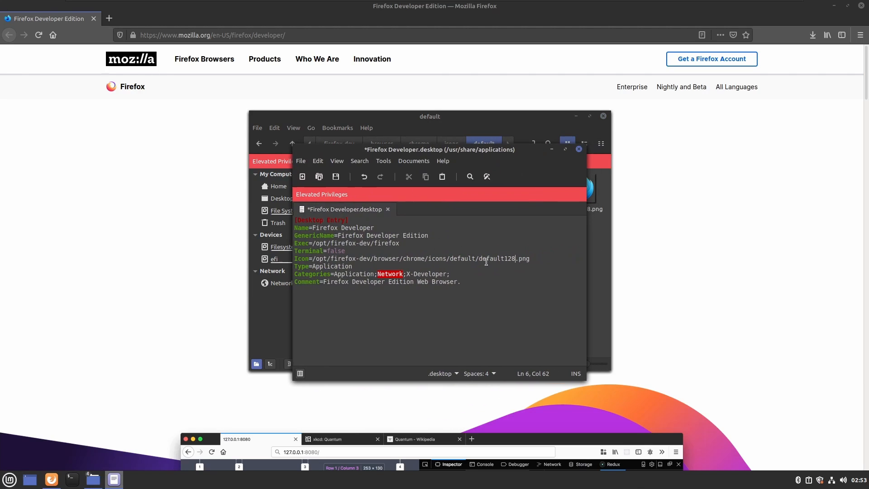
left_click(336, 176)
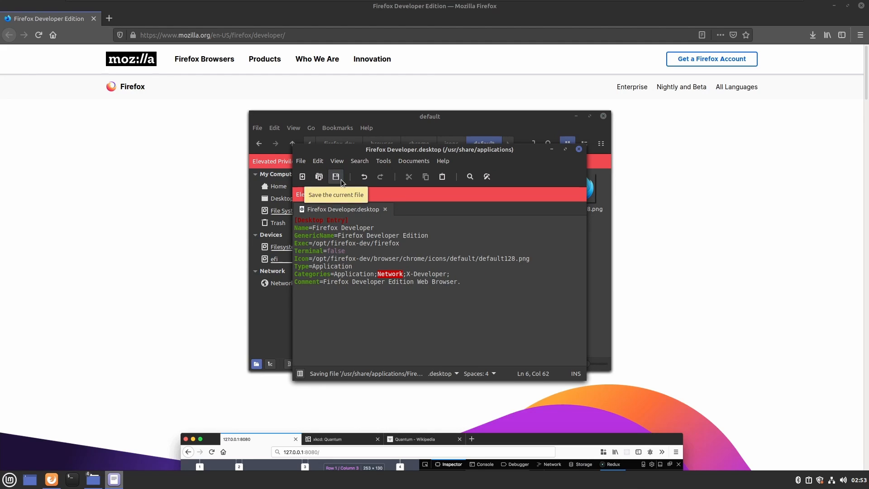
mouse_move(13, 472)
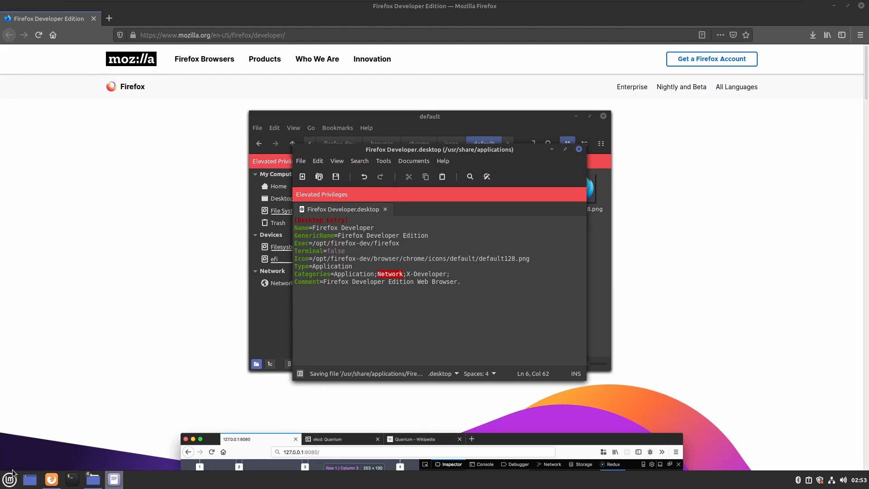
Search the Mint menu for 'firefox' and launch Firefox Developer Edition.
left_click(9, 479)
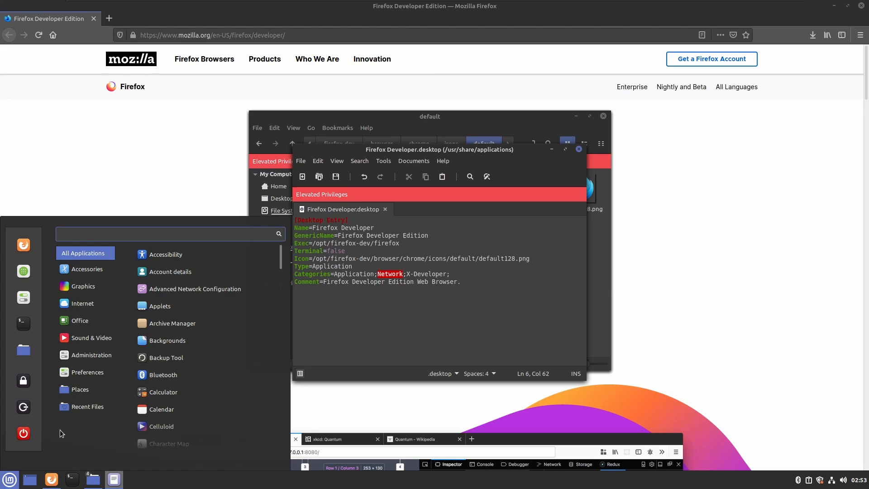
type("firefox")
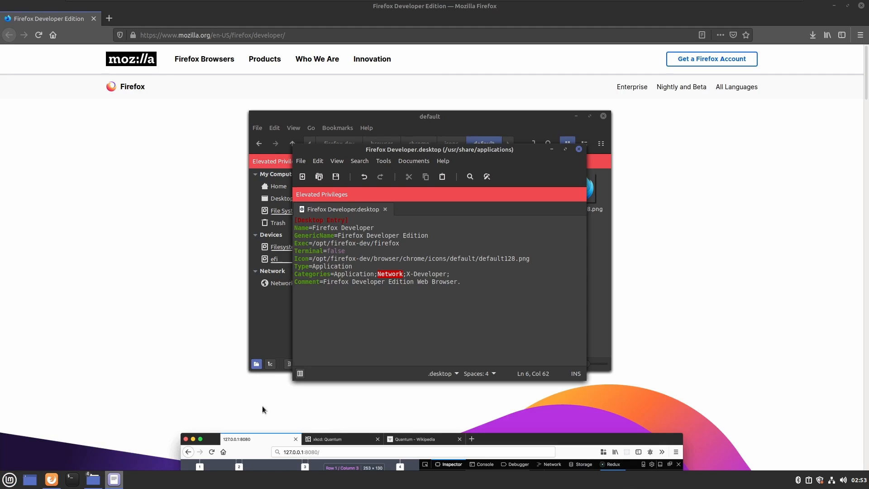
left_click(137, 479)
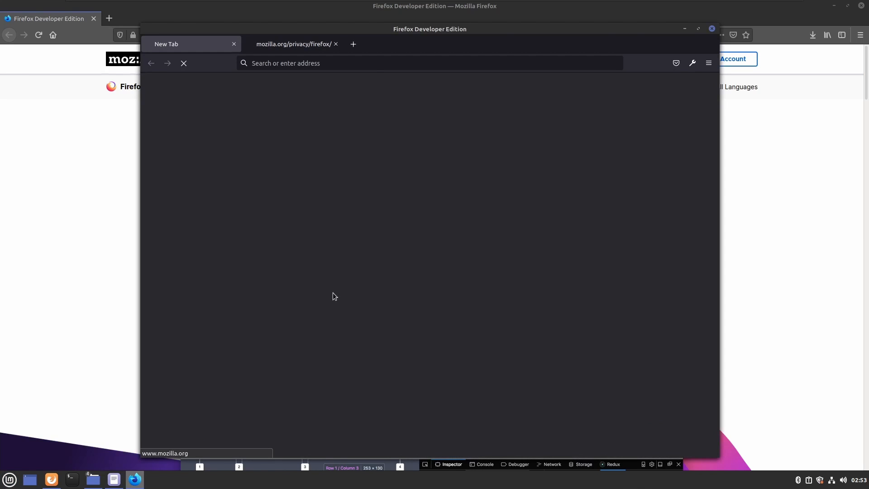